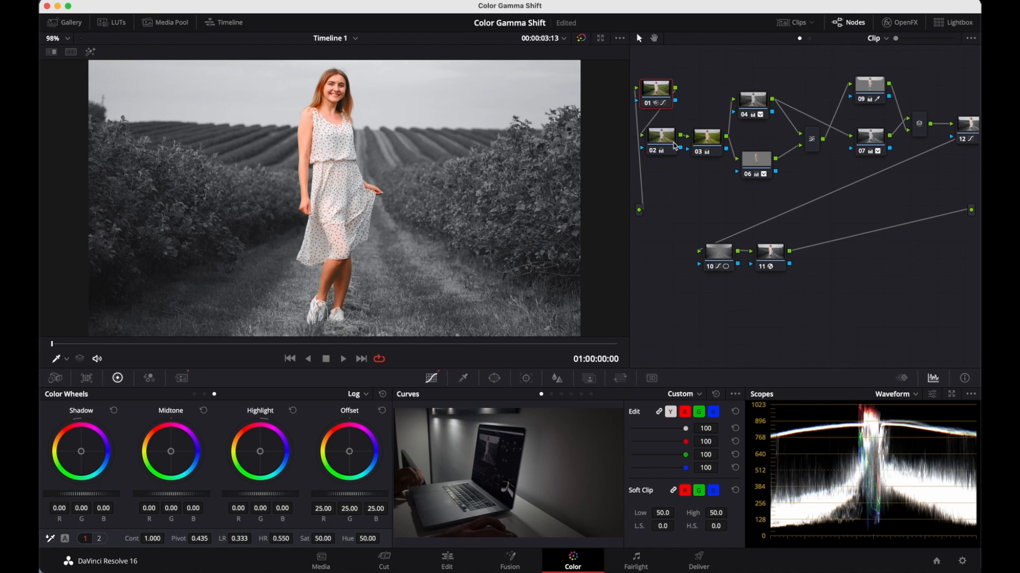
{"action": "mouse_move", "coordinate": [683, 164]}
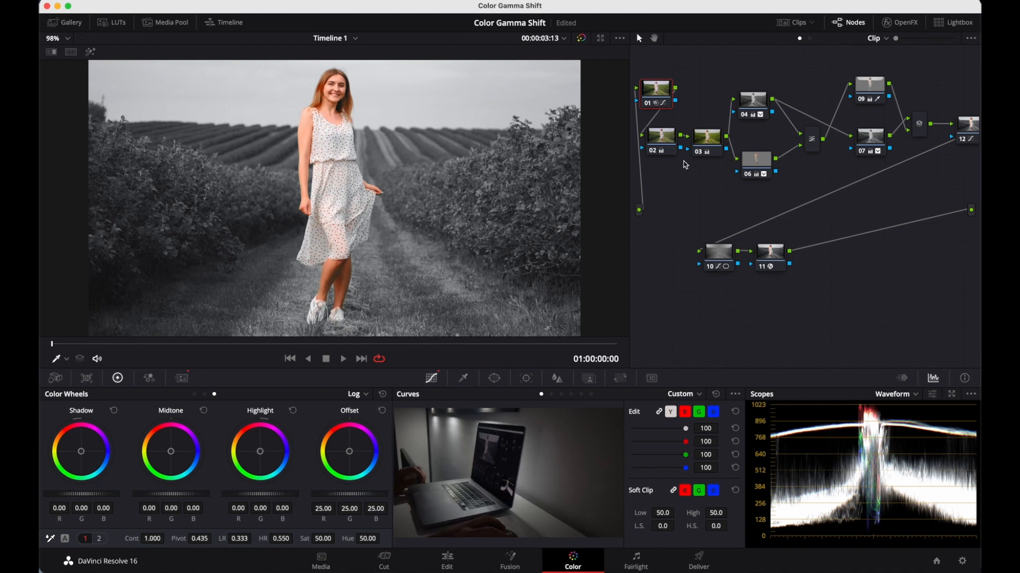
{"action": "mouse_move", "coordinate": [715, 376]}
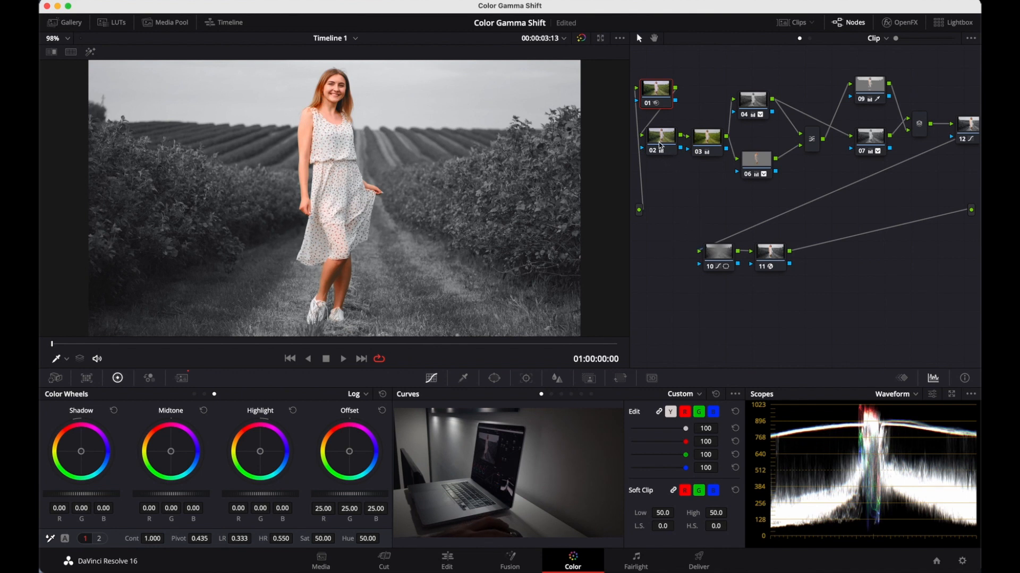
Select node 02, then queue and render 'tutorial' as QuickTime H.264 from Deliver.
{"action": "left_click", "coordinate": [658, 137]}
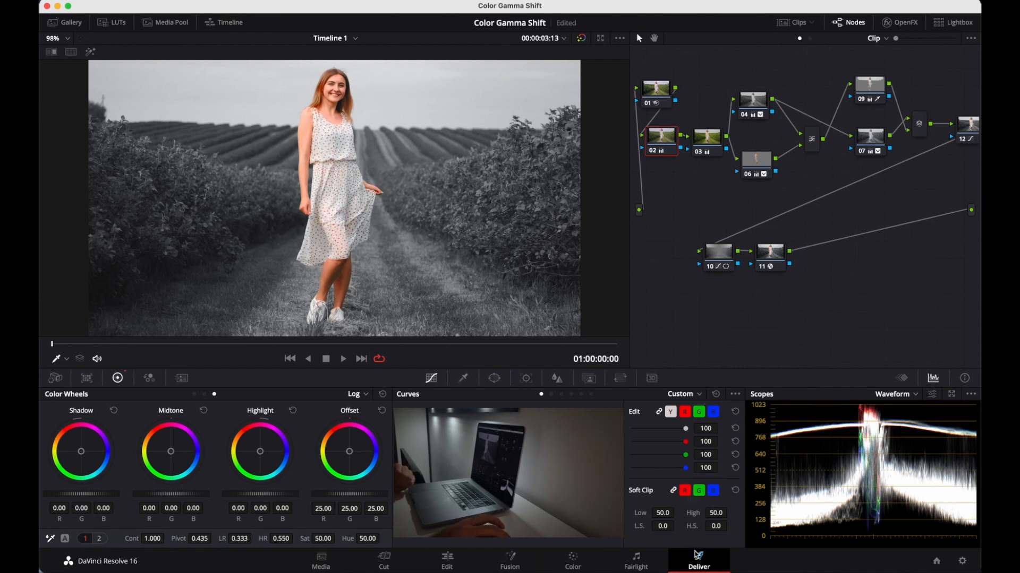
{"action": "left_click", "coordinate": [699, 560]}
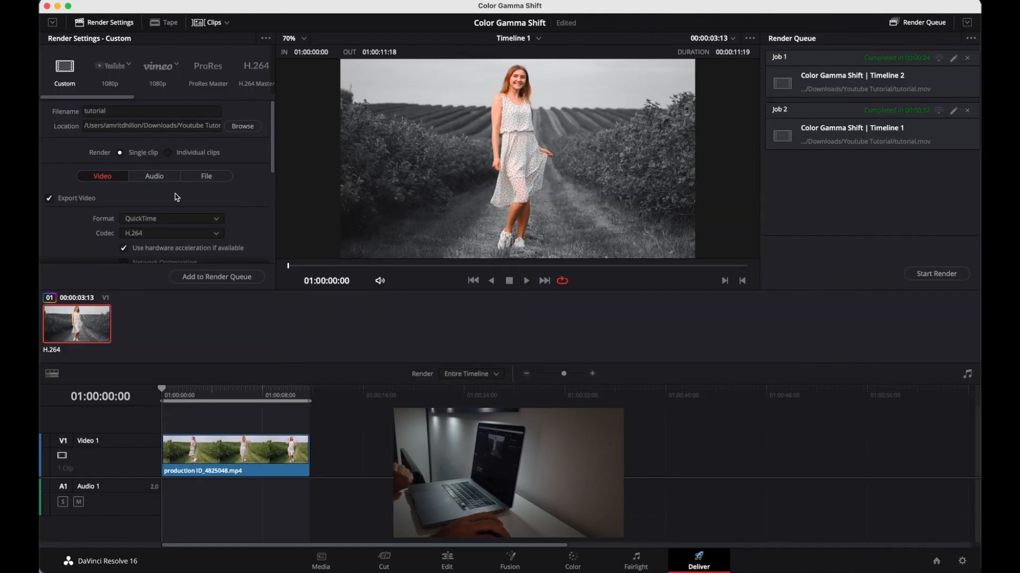
{"action": "mouse_move", "coordinate": [111, 237]}
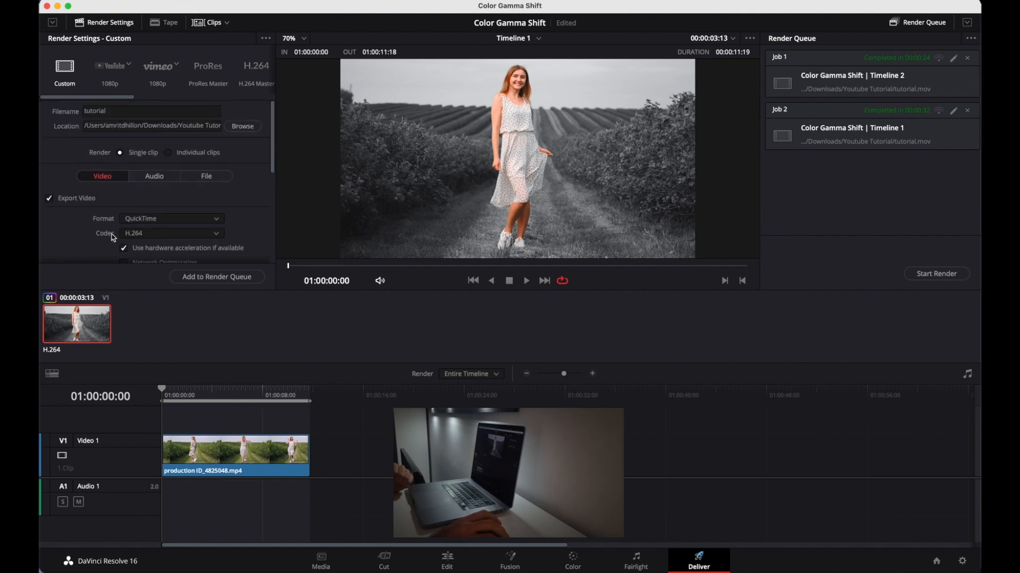
{"action": "mouse_move", "coordinate": [238, 256]}
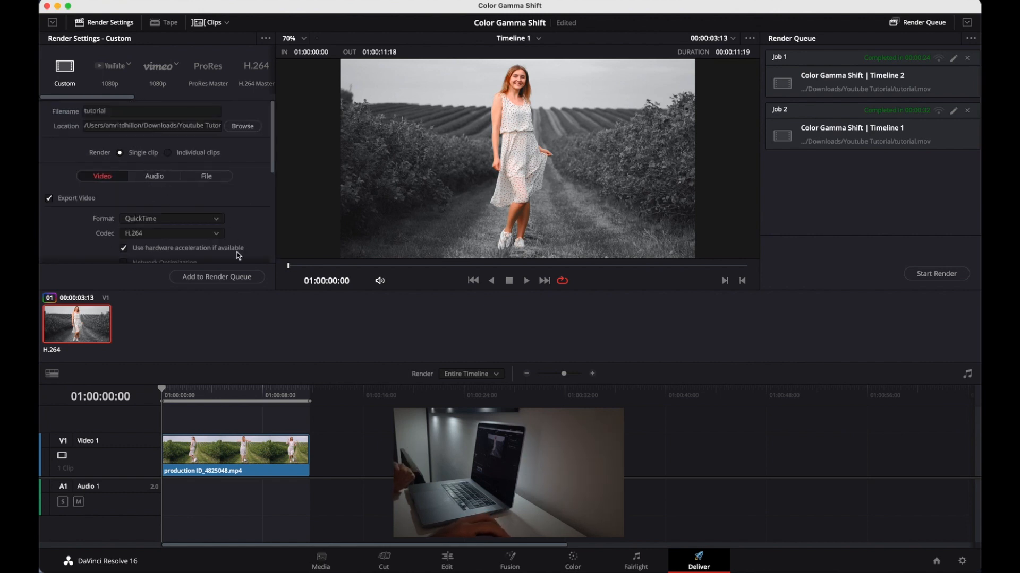
{"action": "mouse_move", "coordinate": [216, 276]}
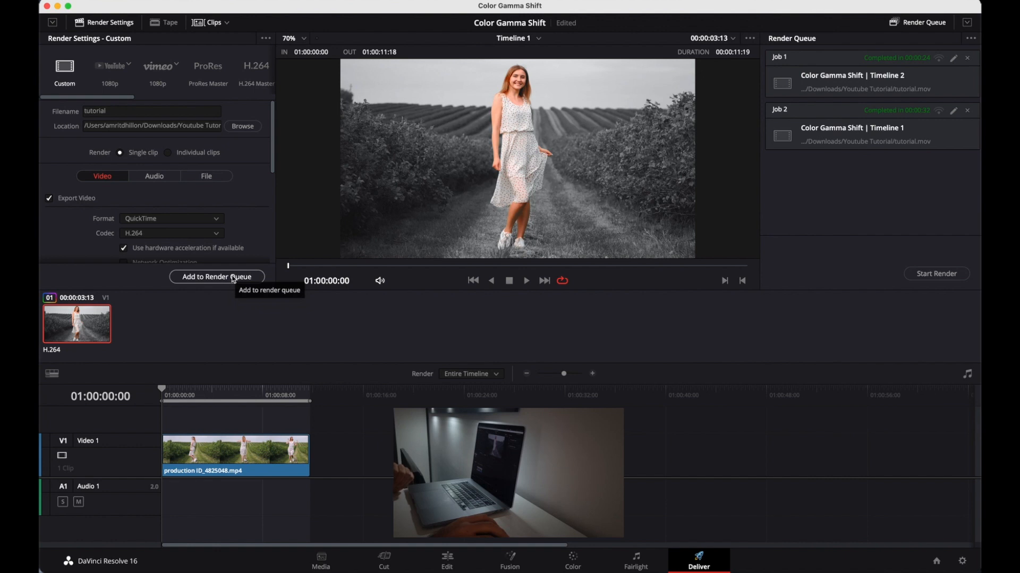
{"action": "left_click", "coordinate": [216, 277]}
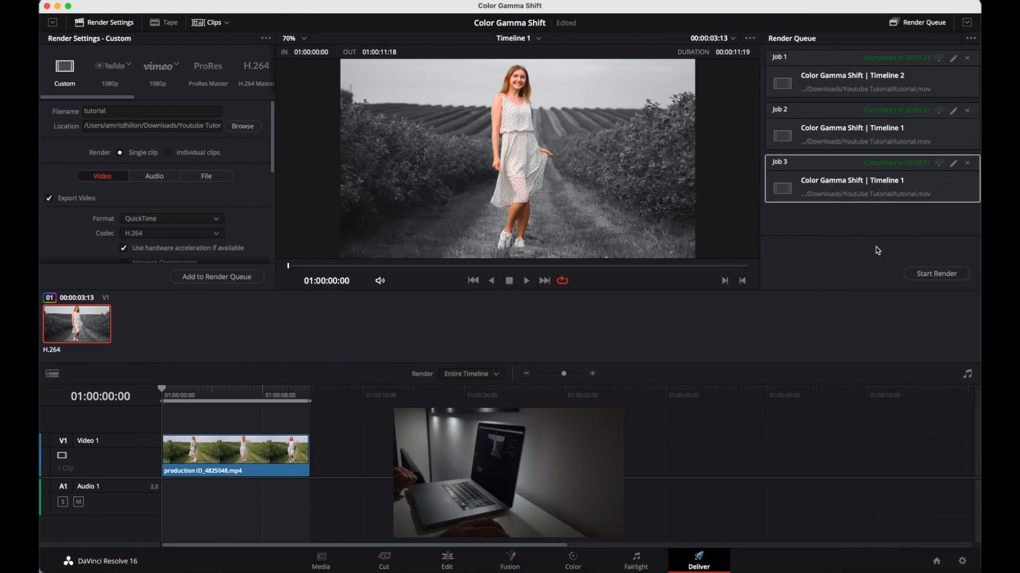
{"action": "left_click", "coordinate": [572, 561]}
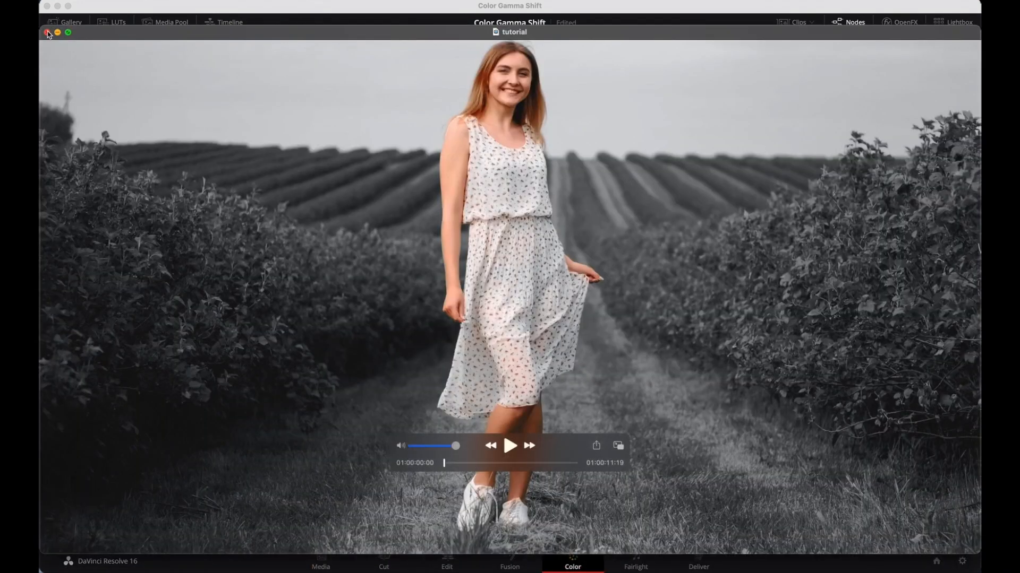
Exit full screen, move the QuickTime player over the viewer, and reopen tutorial in VLC.
{"action": "left_click", "coordinate": [68, 33]}
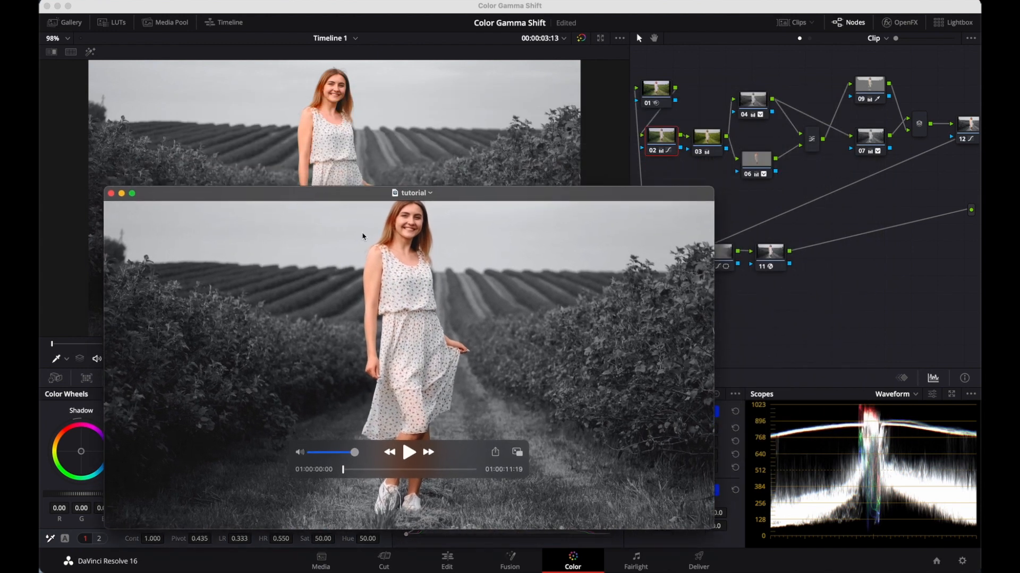
{"action": "mouse_move", "coordinate": [413, 298]}
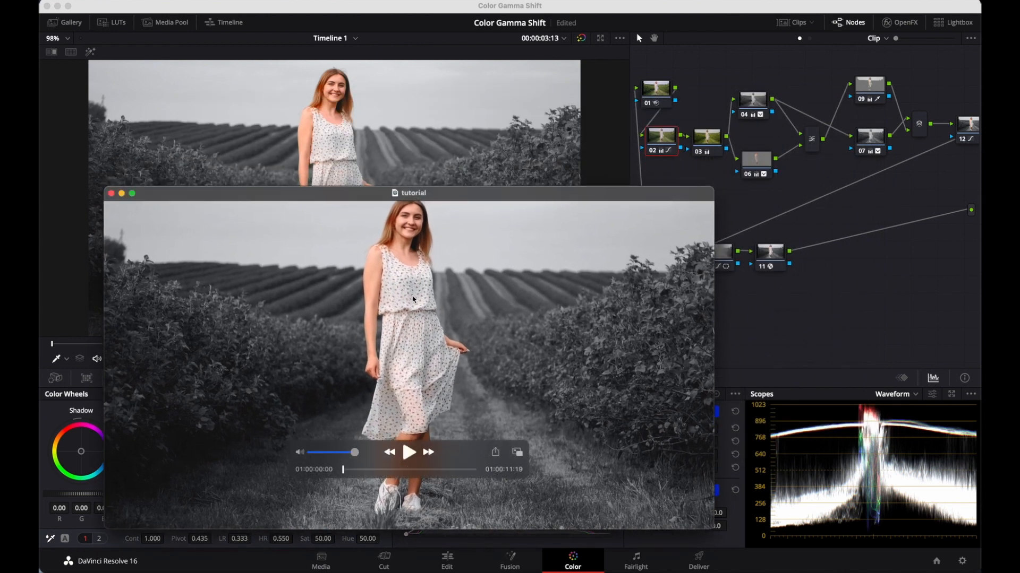
{"action": "left_click_drag", "start_coordinate": [412, 192], "coordinate": [356, 200]}
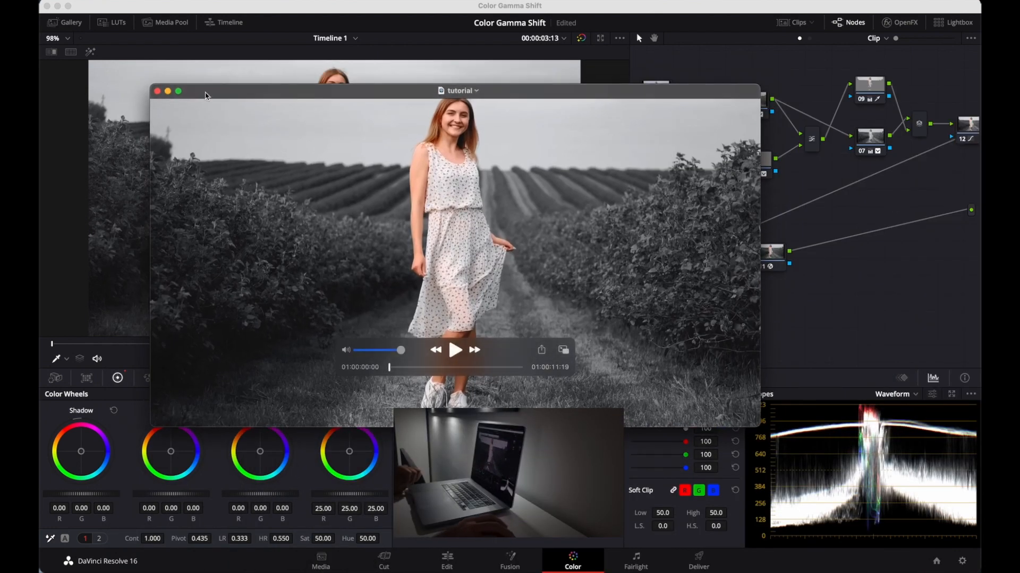
{"action": "mouse_move", "coordinate": [254, 180]}
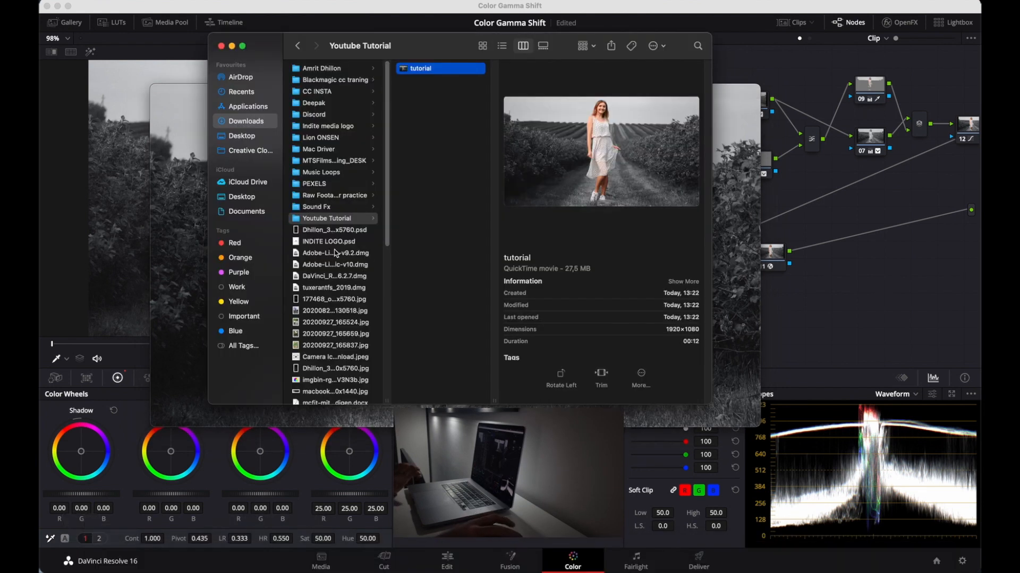
{"action": "right_click", "coordinate": [420, 68]}
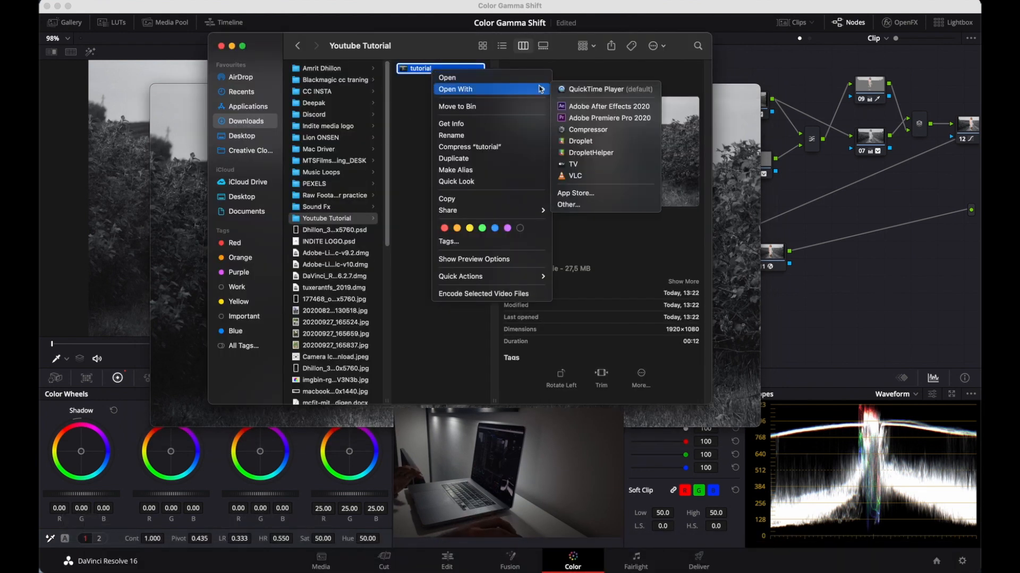
{"action": "left_click", "coordinate": [597, 89]}
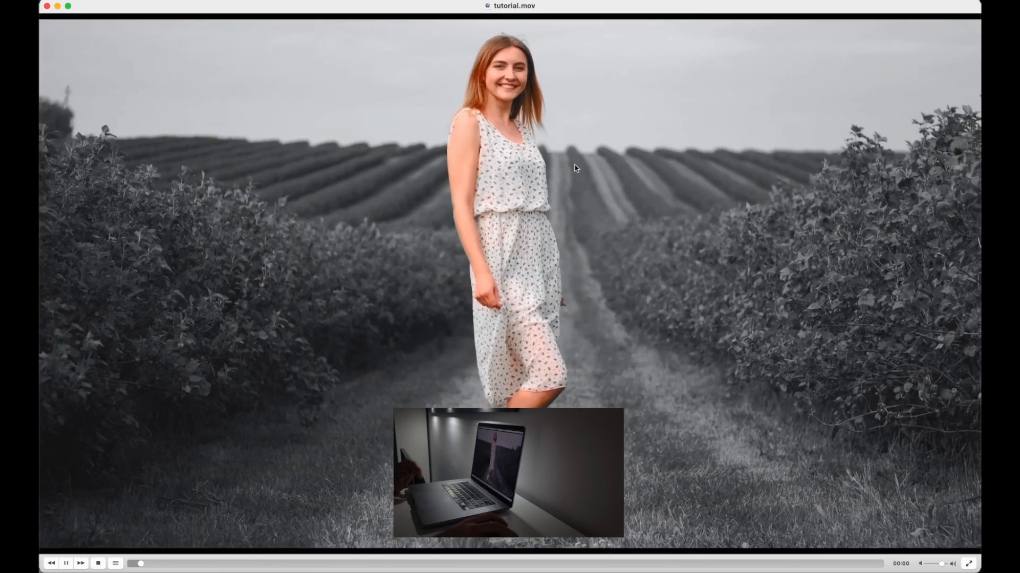
Bring VLC's tutorial.mov playback over the Resolve viewer to compare the black-and-white colors.
{"action": "left_click", "coordinate": [66, 563]}
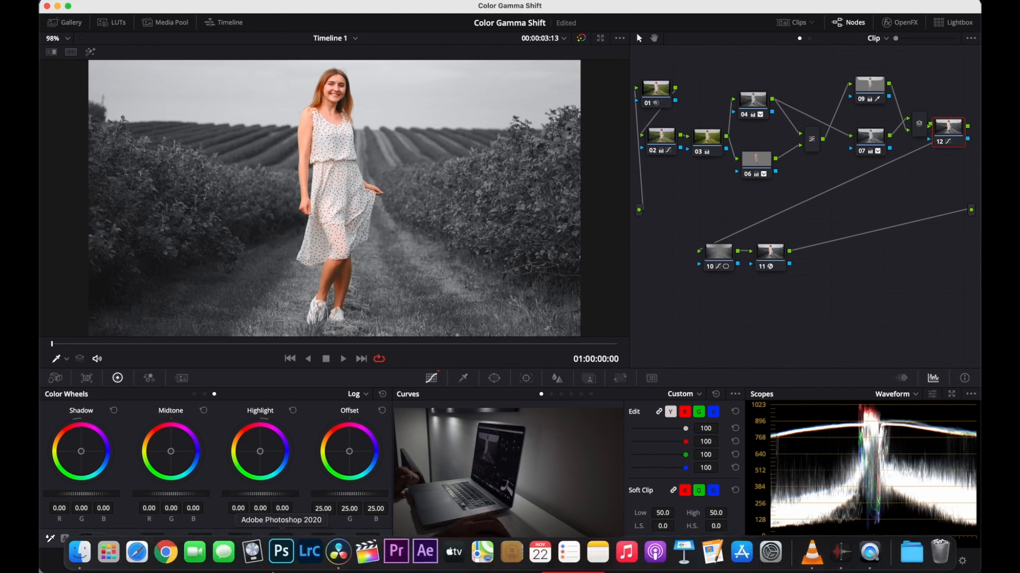
{"action": "mouse_move", "coordinate": [770, 554]}
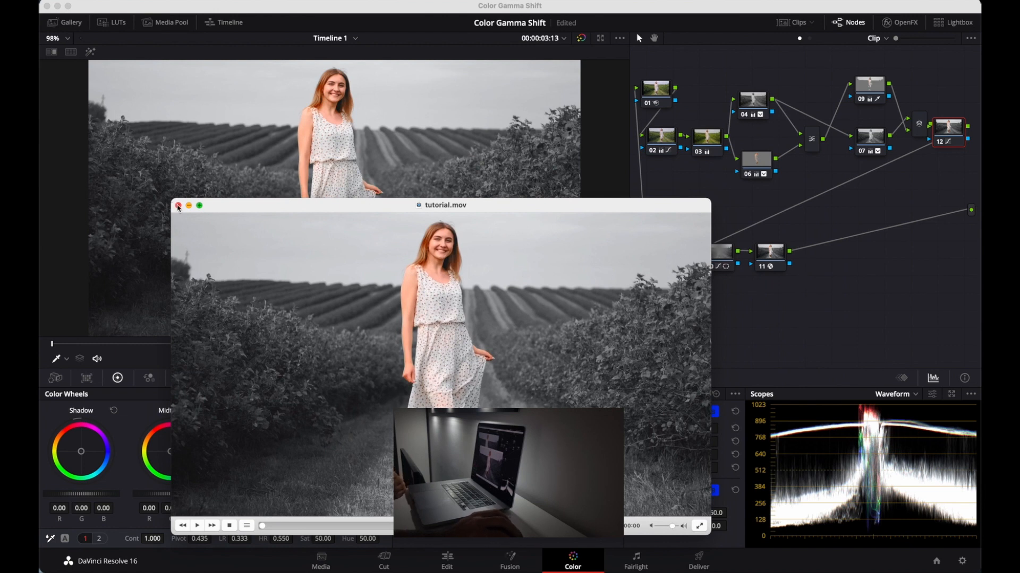
Close the VLC playback window, then the QuickTime tutorial window.
{"action": "left_click", "coordinate": [178, 206]}
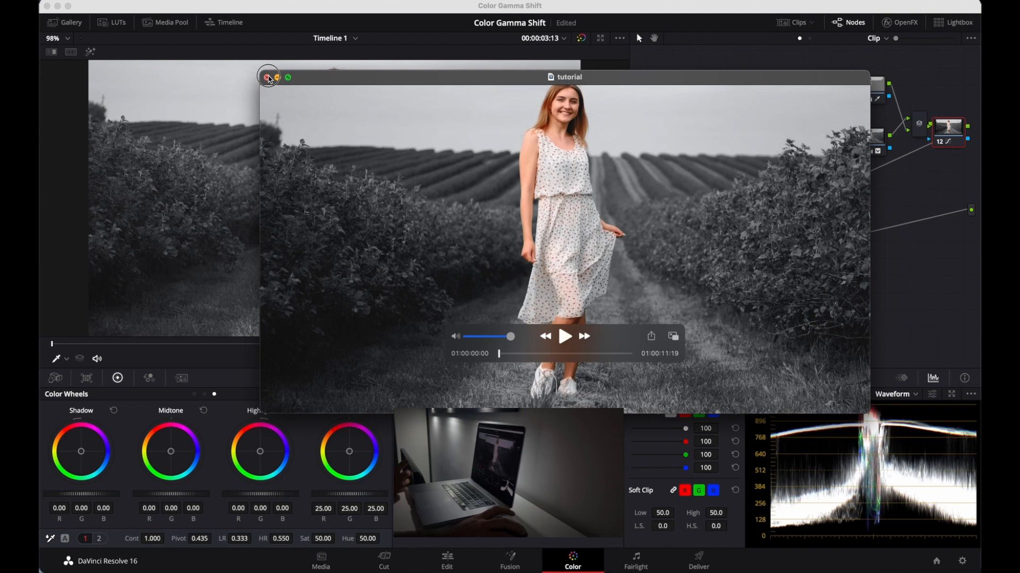
{"action": "left_click", "coordinate": [267, 78]}
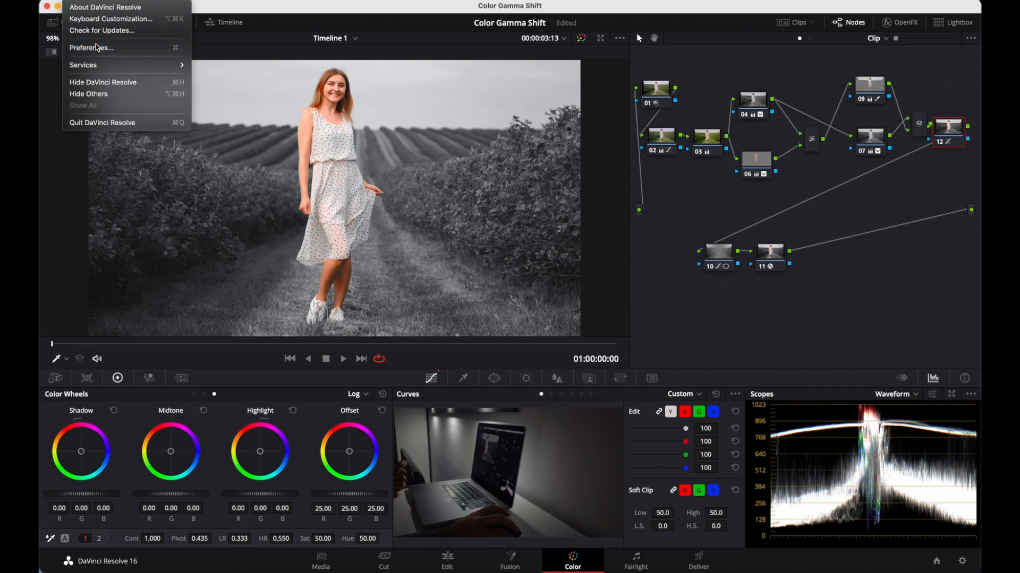
Enable Mac display color profiles, Rec.709-A tagging and 10-bit viewer precision, then save.
{"action": "left_click", "coordinate": [91, 47]}
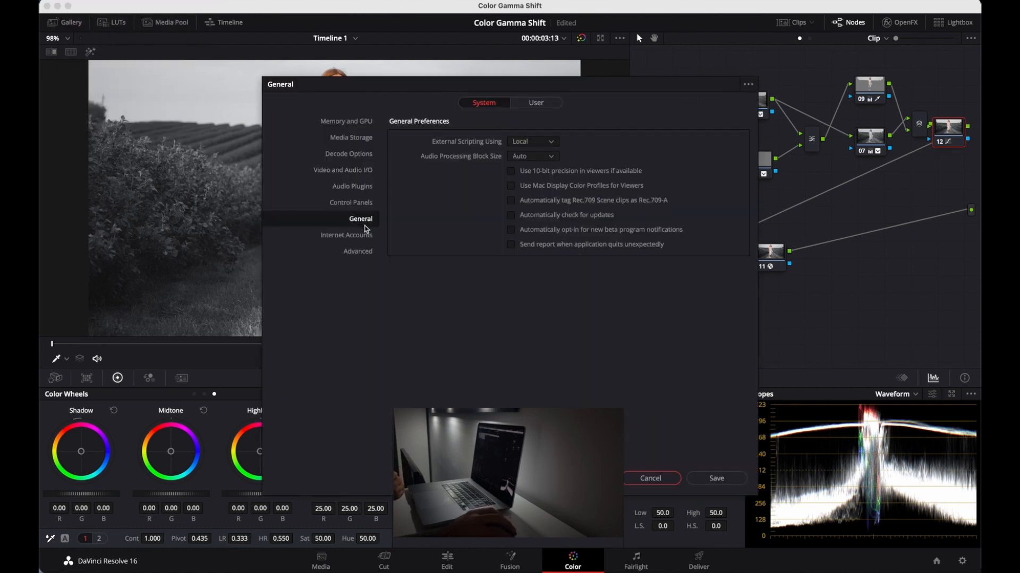
{"action": "mouse_move", "coordinate": [513, 204]}
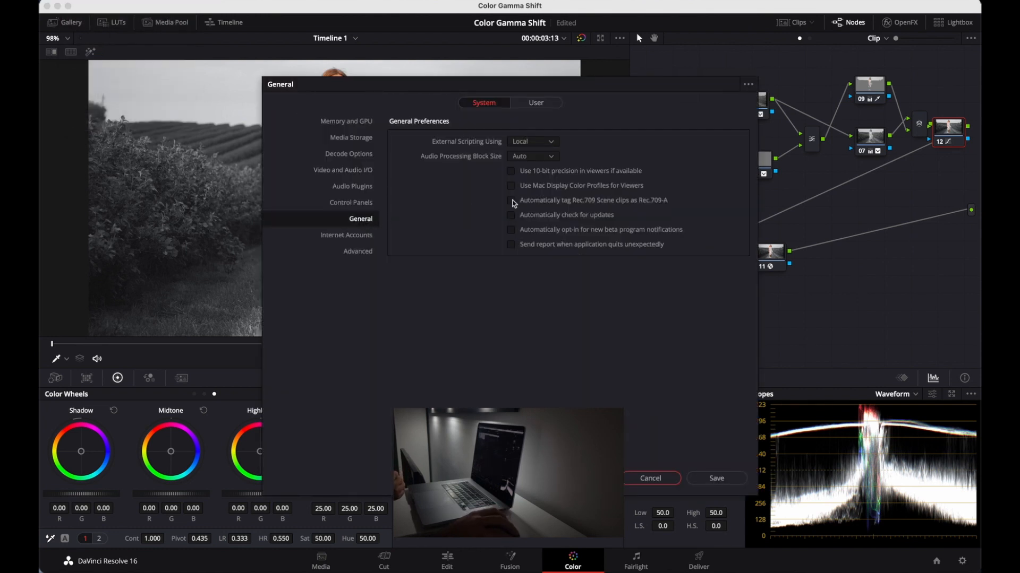
{"action": "left_click", "coordinate": [511, 186]}
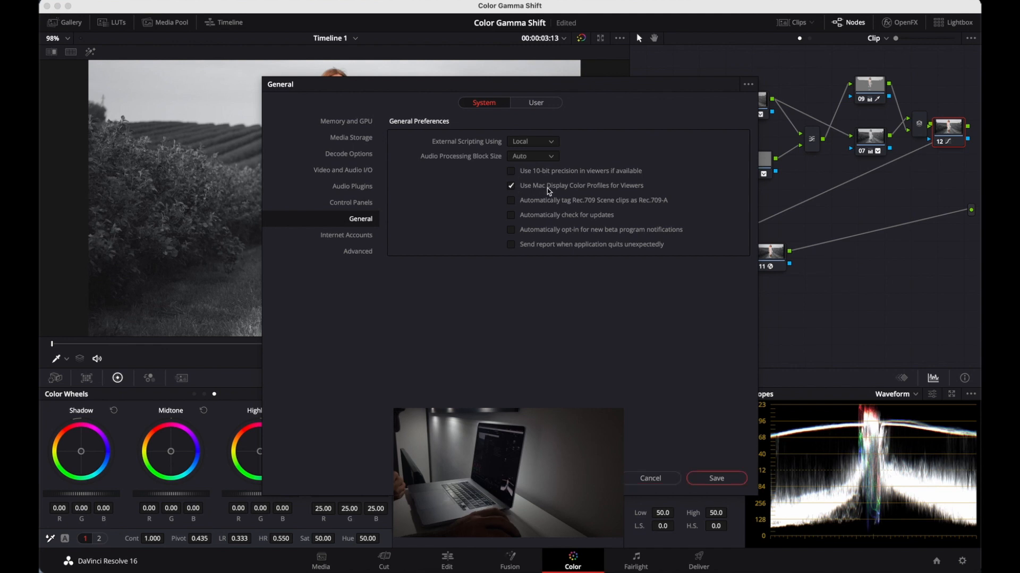
{"action": "mouse_move", "coordinate": [542, 206]}
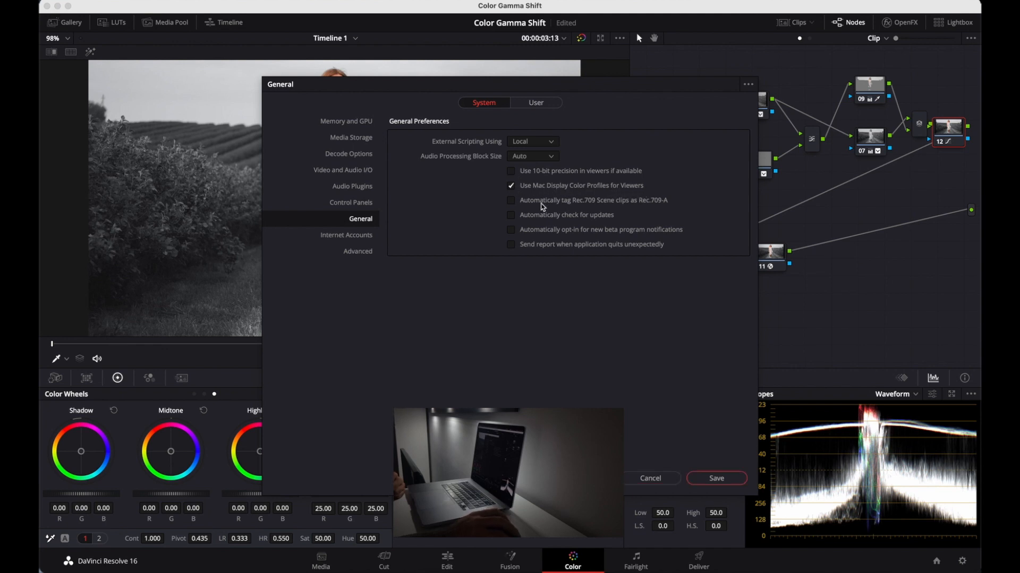
{"action": "left_click", "coordinate": [511, 201]}
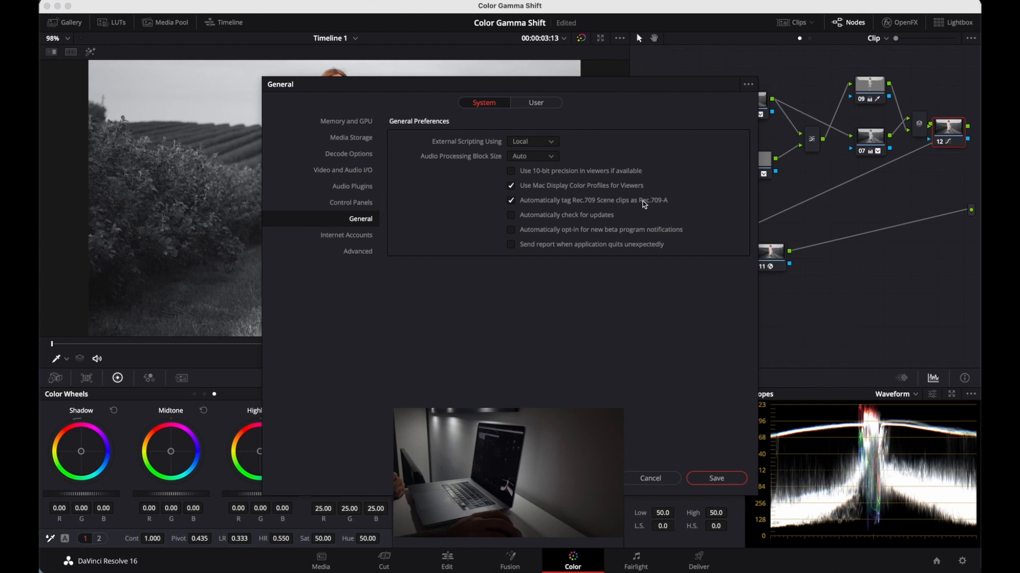
{"action": "left_click", "coordinate": [510, 170]}
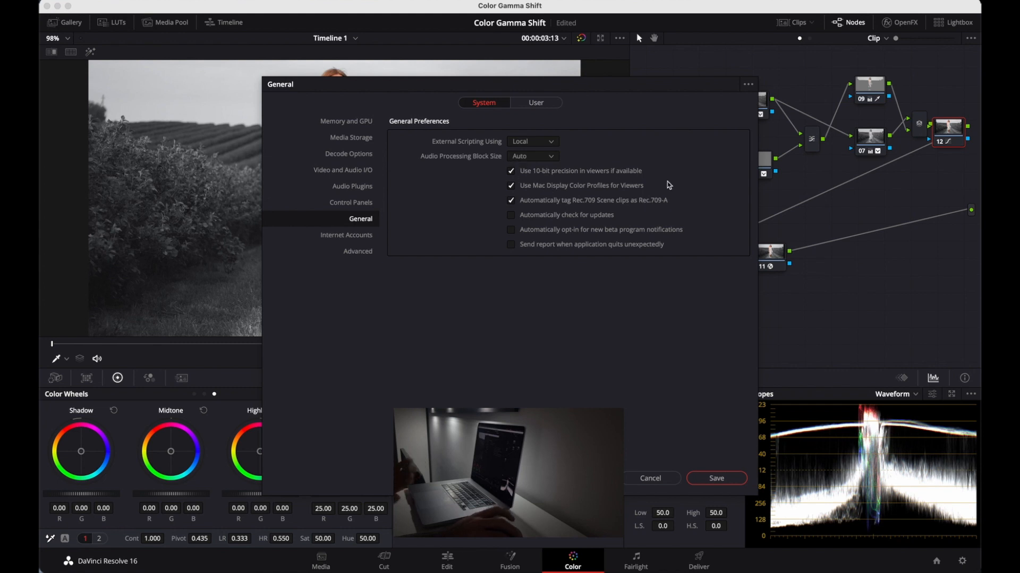
{"action": "mouse_move", "coordinate": [718, 356]}
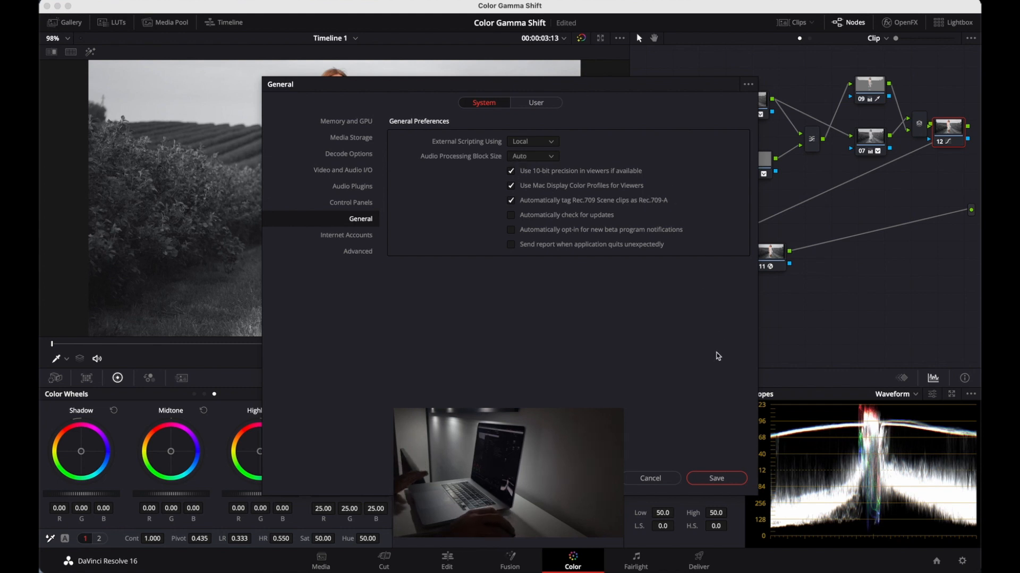
{"action": "left_click", "coordinate": [716, 478]}
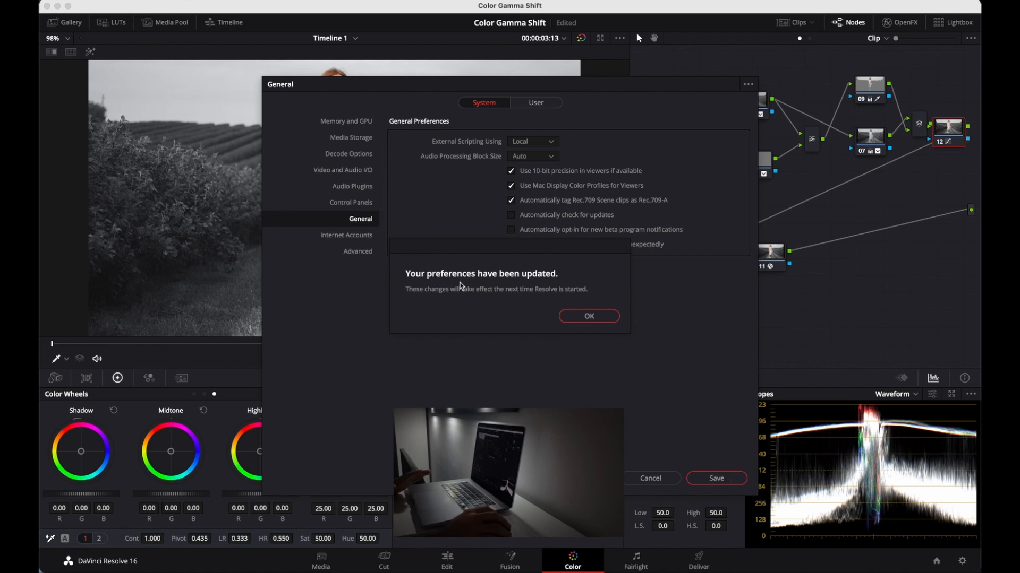
{"action": "mouse_move", "coordinate": [504, 296]}
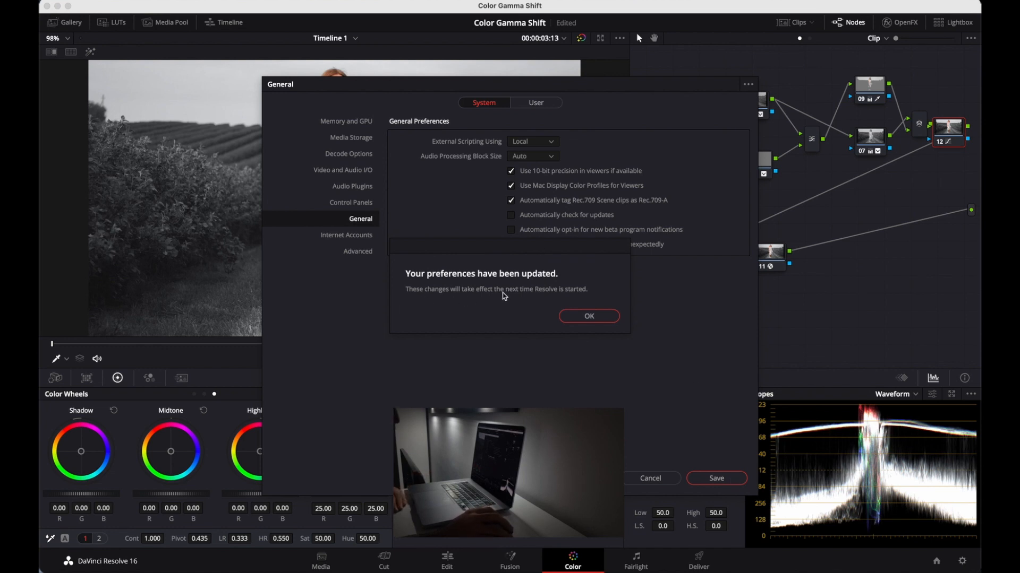
{"action": "mouse_move", "coordinate": [588, 316]}
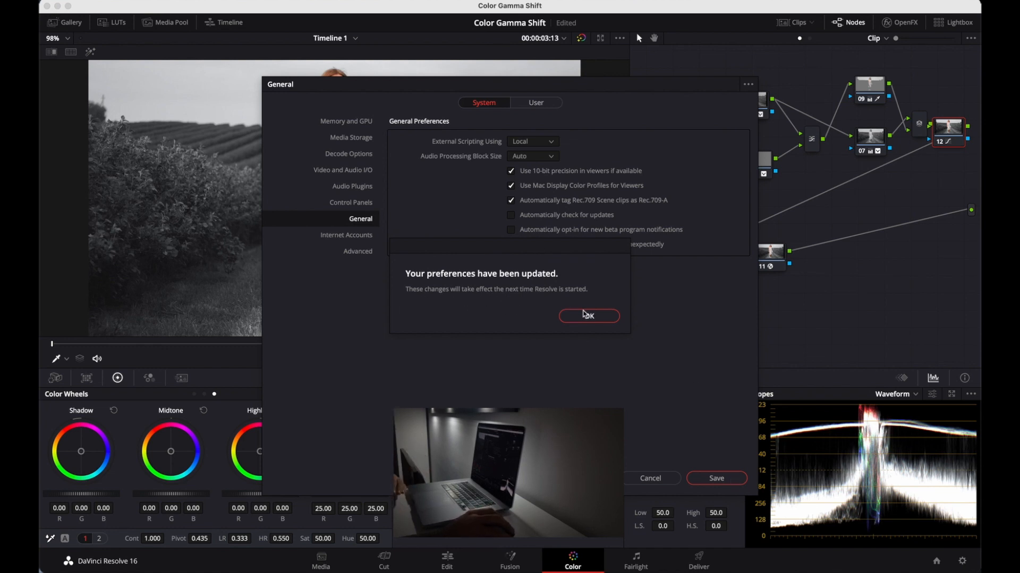
{"action": "mouse_move", "coordinate": [587, 316]}
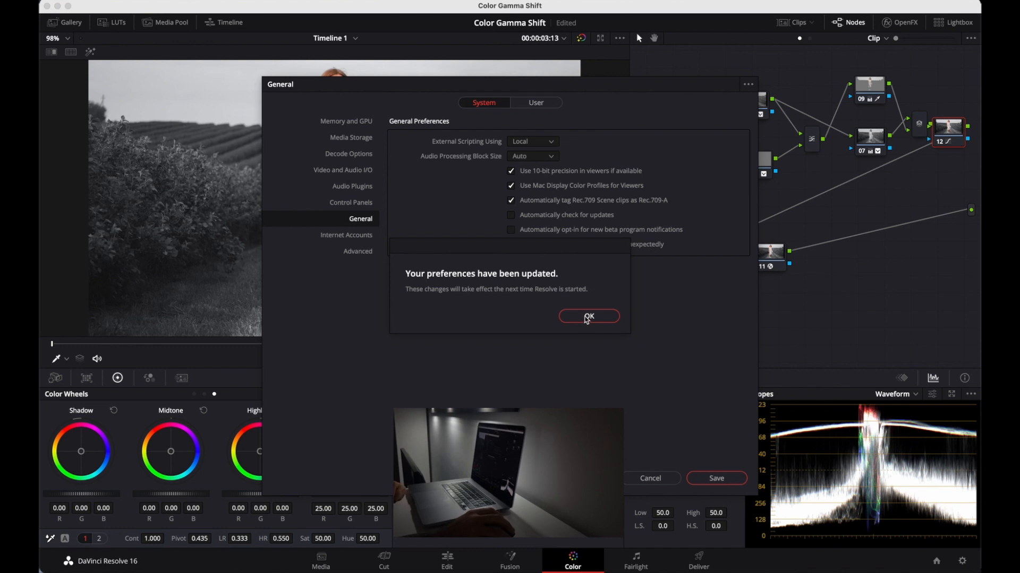
Dismiss the 'Your preferences have been updated' restart notice with OK.
{"action": "left_click", "coordinate": [588, 317]}
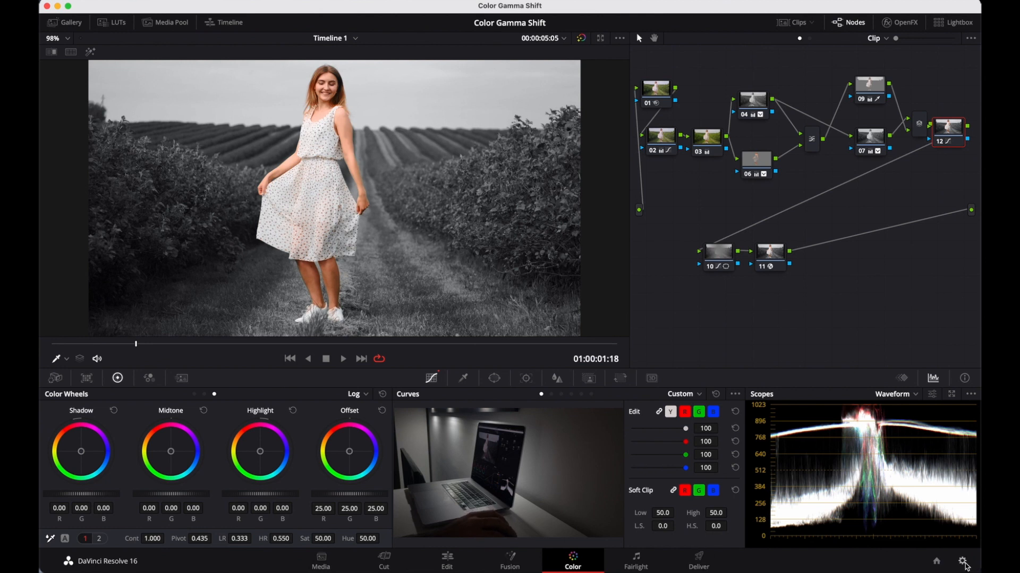
{"action": "left_click", "coordinate": [964, 561]}
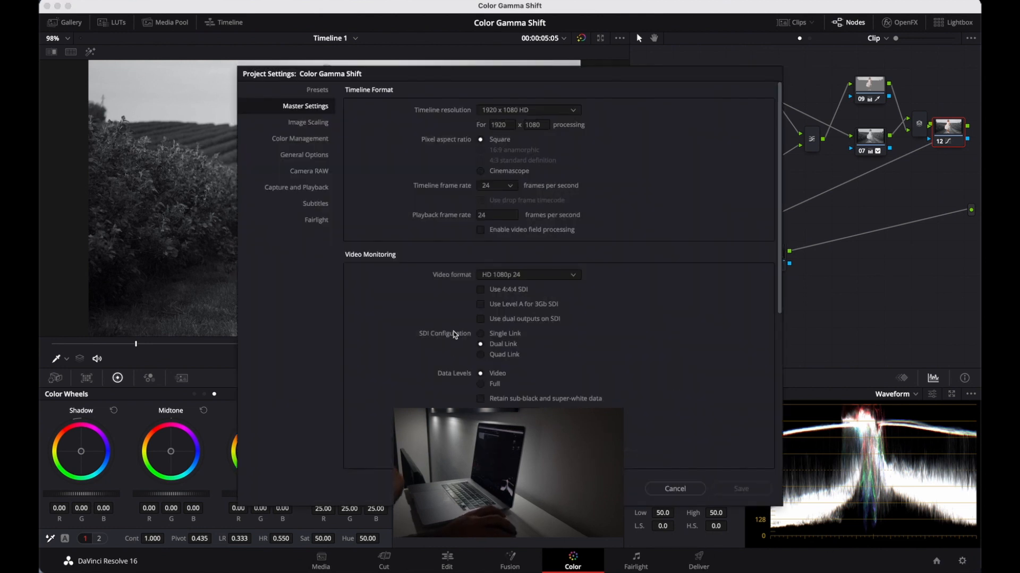
{"action": "mouse_move", "coordinate": [275, 81]}
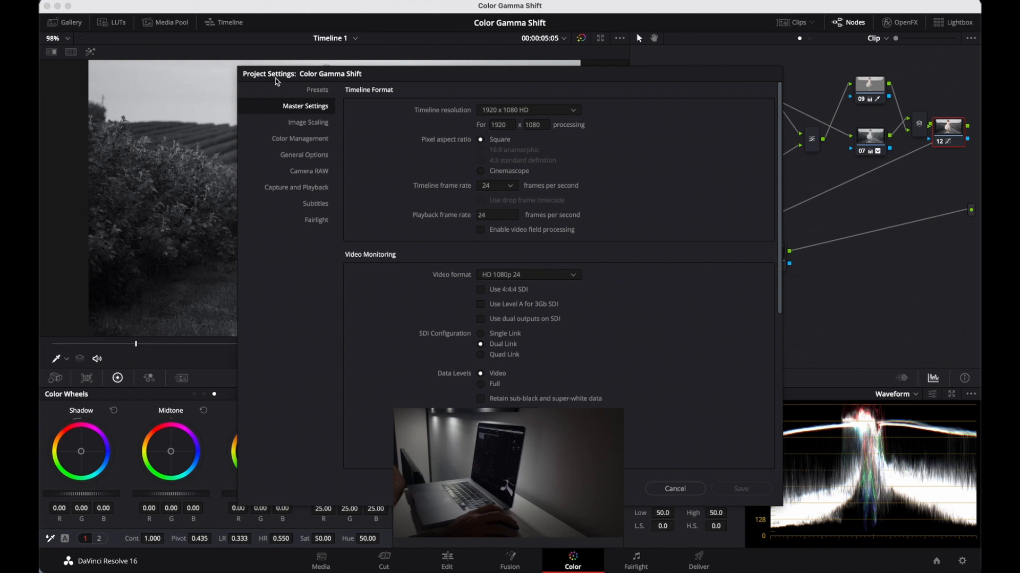
{"action": "mouse_move", "coordinate": [312, 194]}
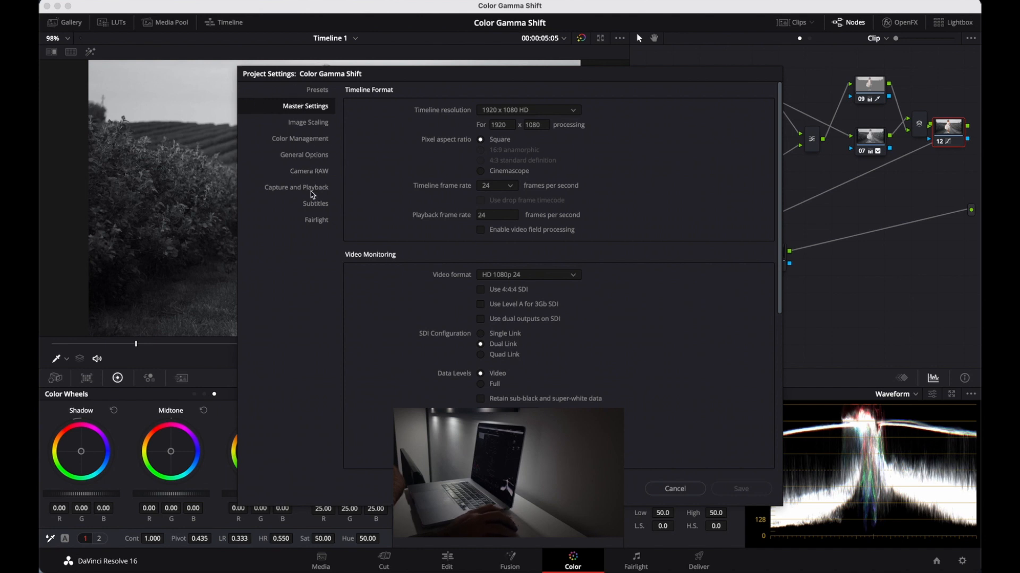
{"action": "left_click", "coordinate": [300, 138]}
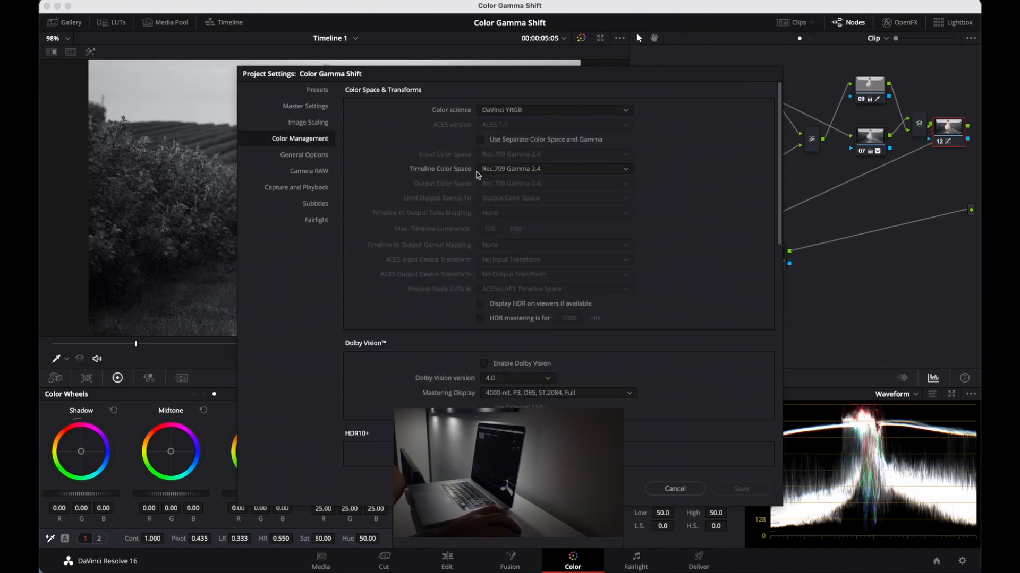
{"action": "mouse_move", "coordinate": [496, 177]}
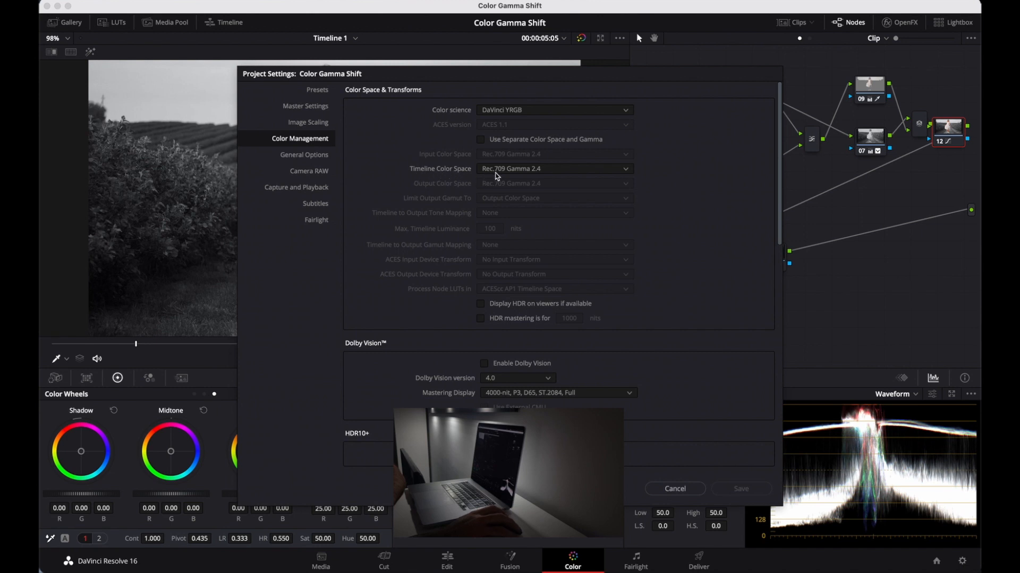
{"action": "mouse_move", "coordinate": [556, 176]}
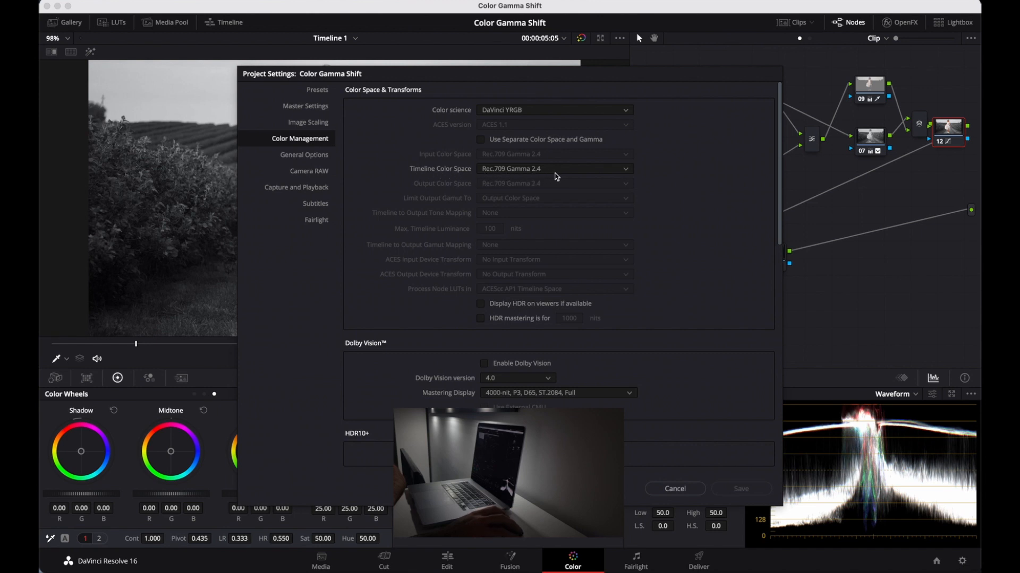
{"action": "mouse_move", "coordinate": [675, 488]}
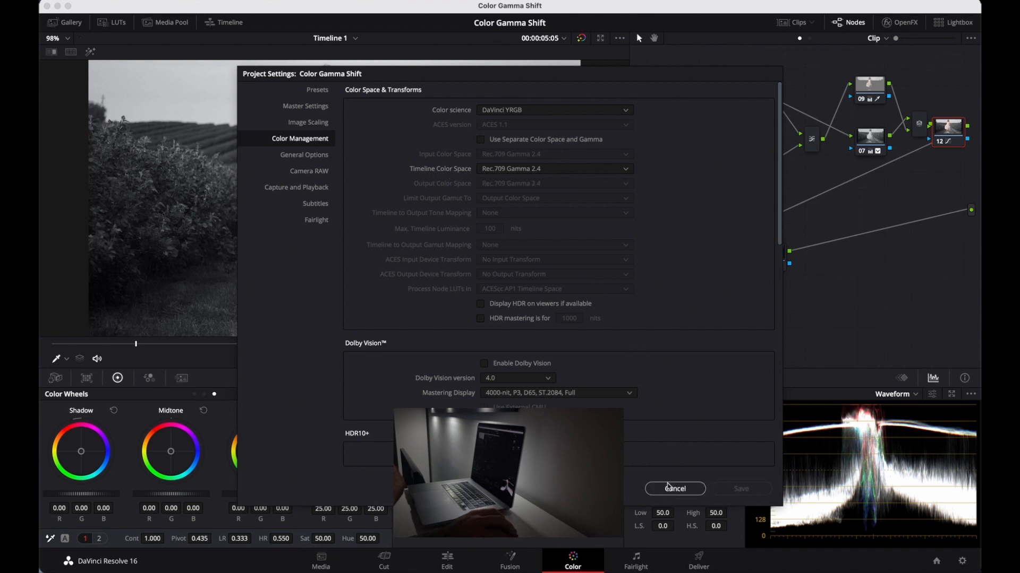
{"action": "left_click", "coordinate": [675, 489]}
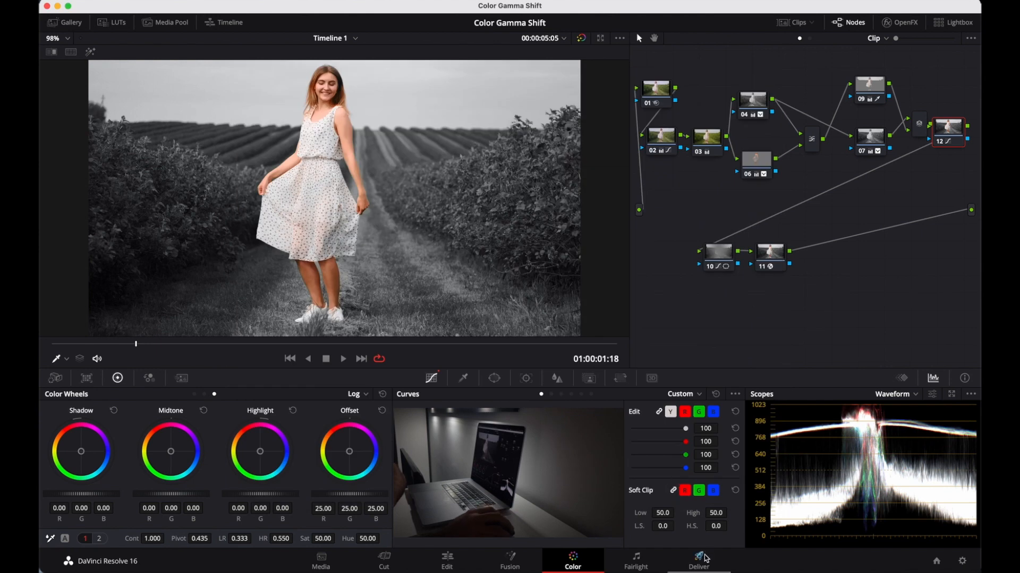
On Deliver, expand Advanced Settings to confirm Color Space and Gamma tags read Same as Project.
{"action": "left_click", "coordinate": [697, 561]}
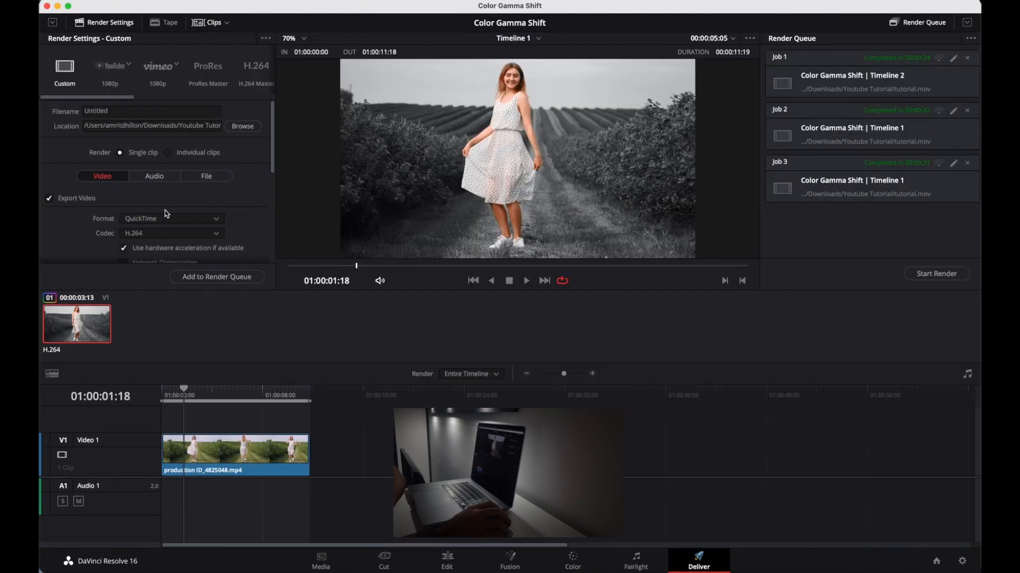
{"action": "scroll", "scroll_direction": "down", "scroll_amount": 3}
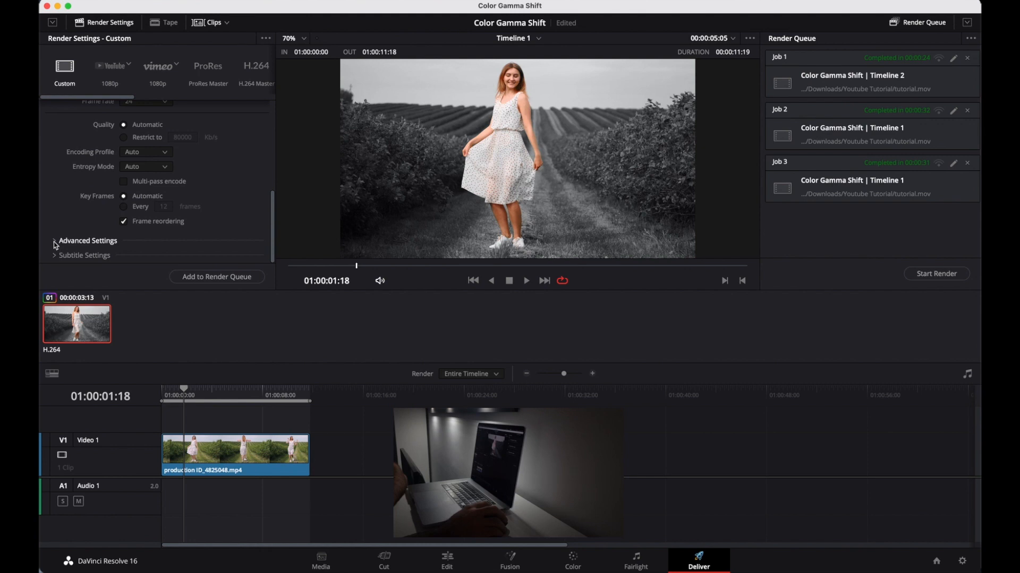
{"action": "left_click", "coordinate": [57, 241]}
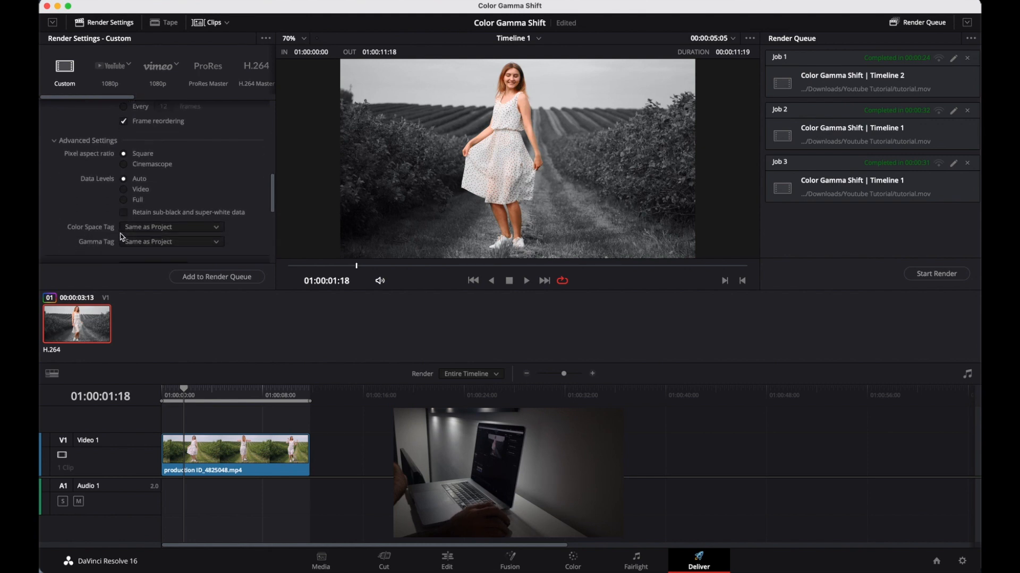
{"action": "scroll", "scroll_direction": "down", "scroll_amount": 3}
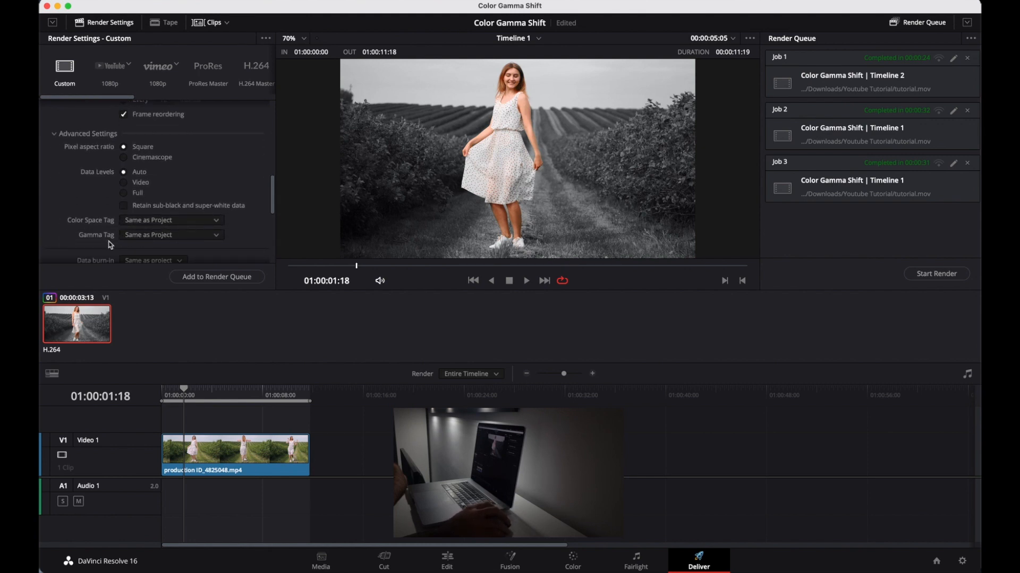
{"action": "mouse_move", "coordinate": [132, 246]}
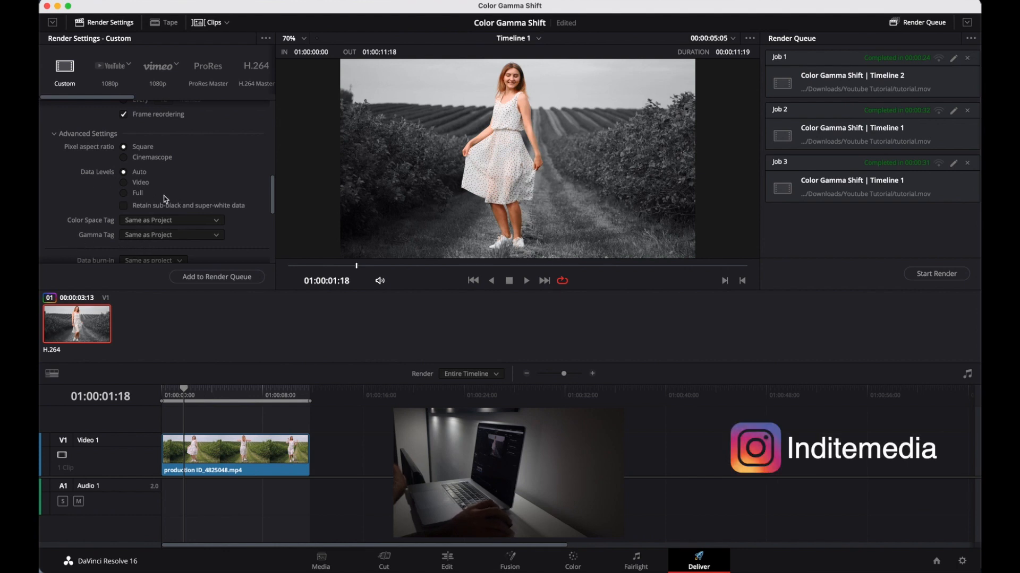
{"action": "scroll", "scroll_direction": "up", "scroll_amount": 3}
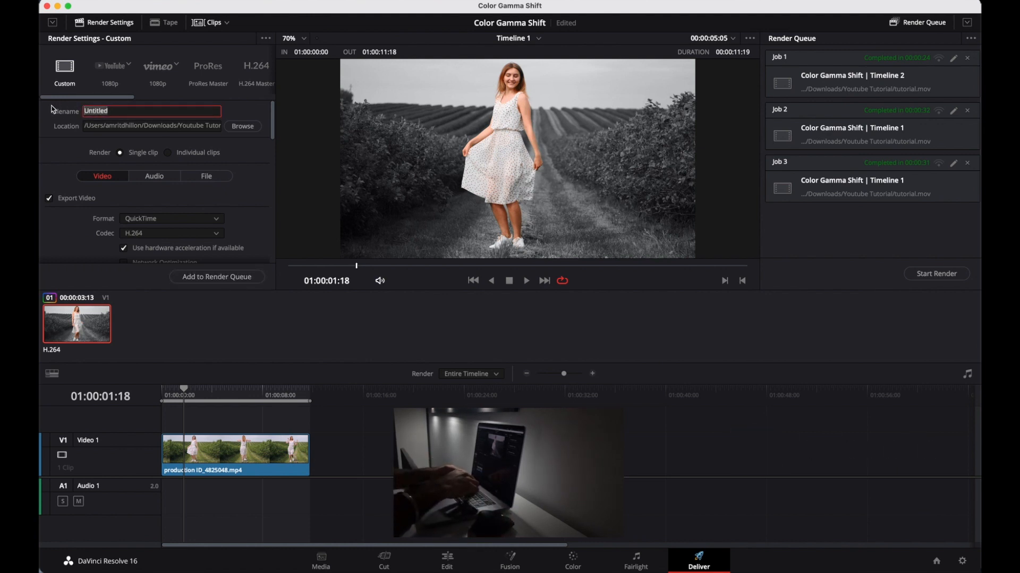
Name the render 'tutorial 1', render it, and return to the Color page.
{"action": "type", "text": "tuto"}
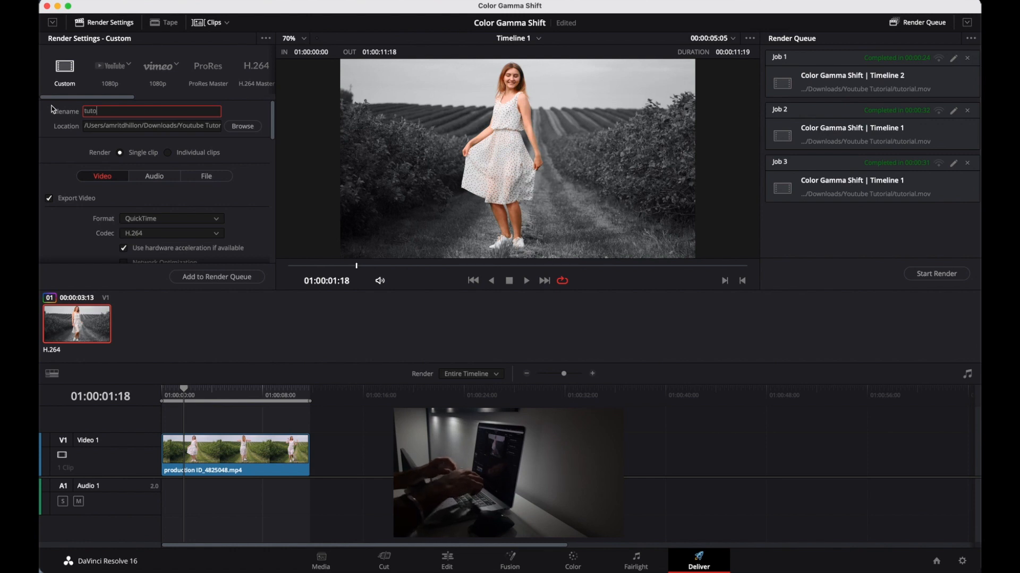
{"action": "type", "text": "rial"}
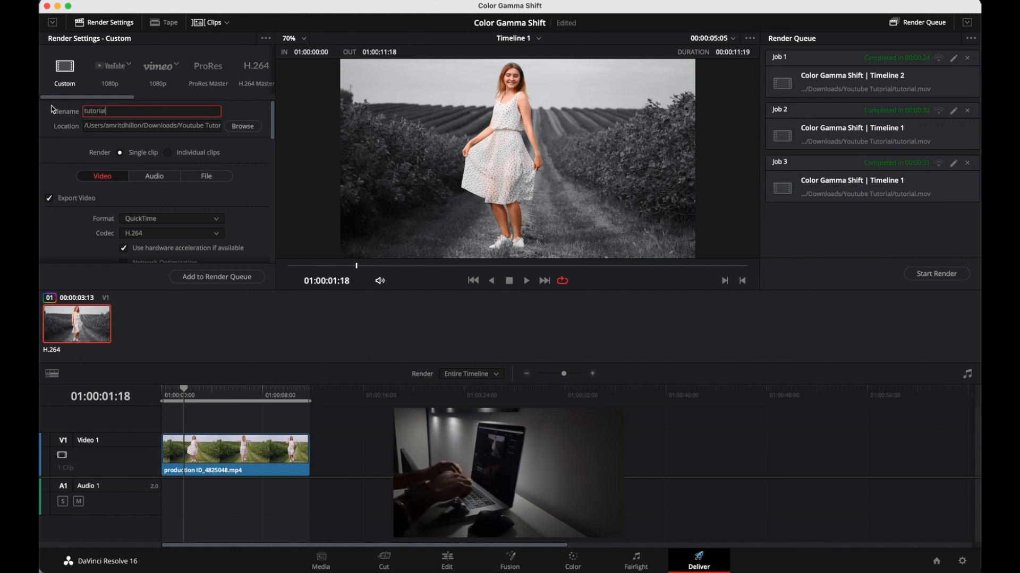
{"action": "type", "text": "1"}
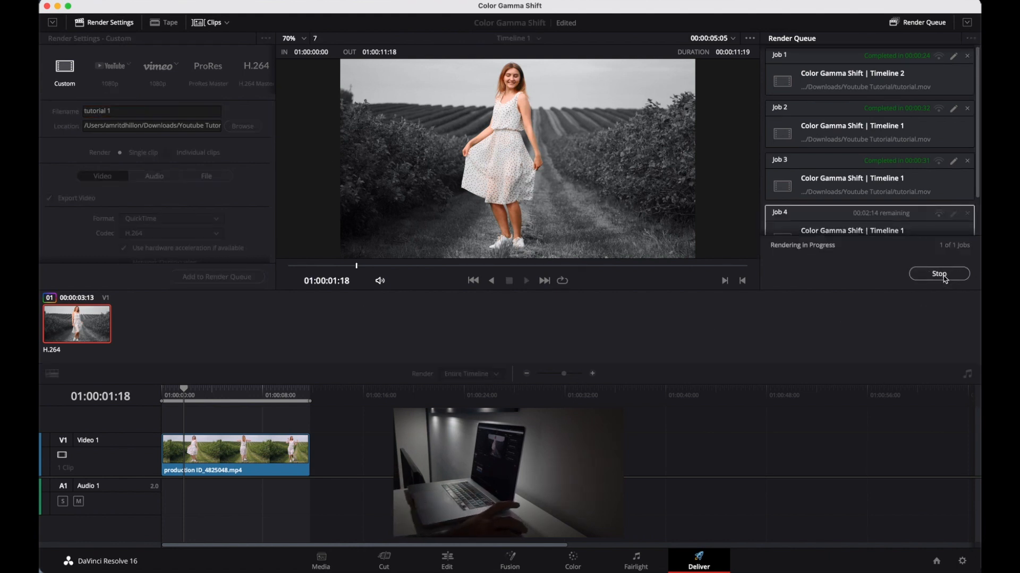
{"action": "left_click", "coordinate": [938, 273]}
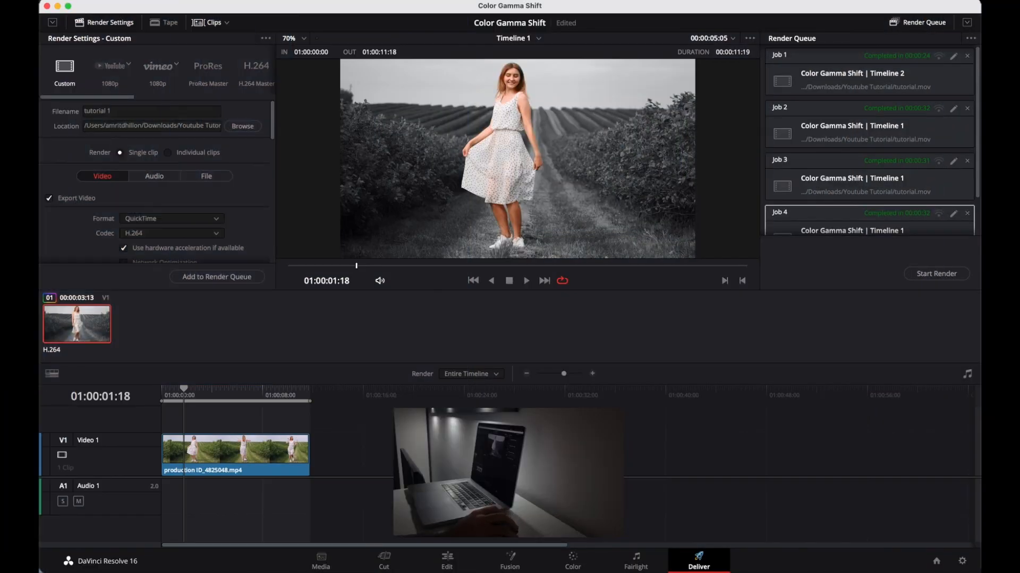
{"action": "left_click", "coordinate": [571, 561]}
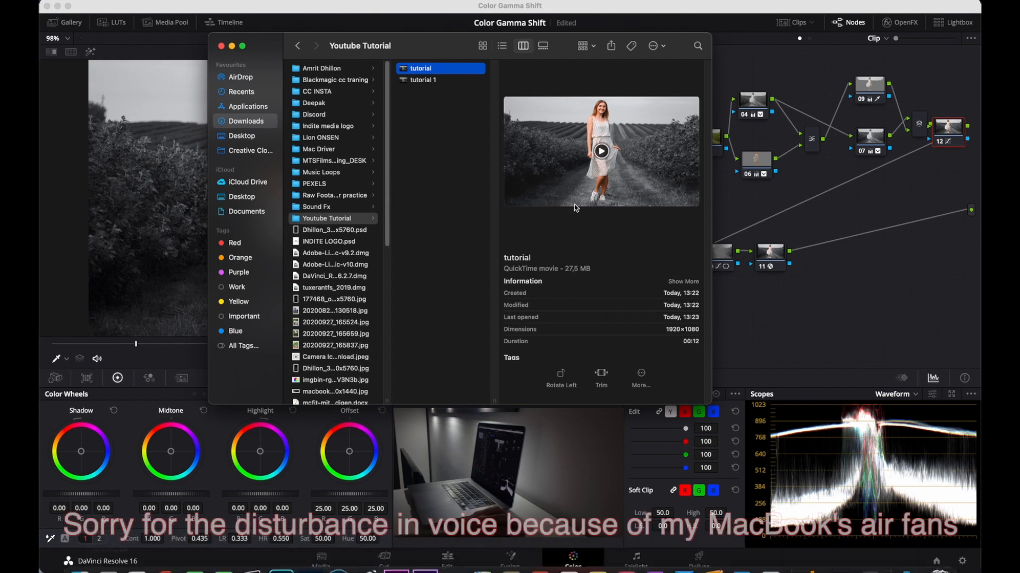
Open tutorial 1 from Finder in QuickTime and drag its window over the Resolve viewer.
{"action": "left_click", "coordinate": [423, 79]}
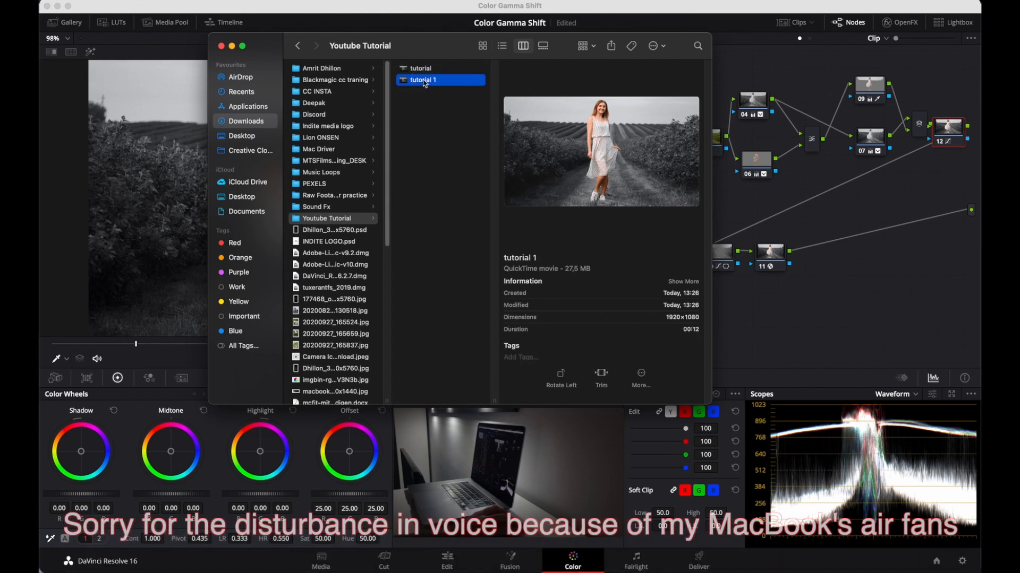
{"action": "double_click", "coordinate": [423, 79]}
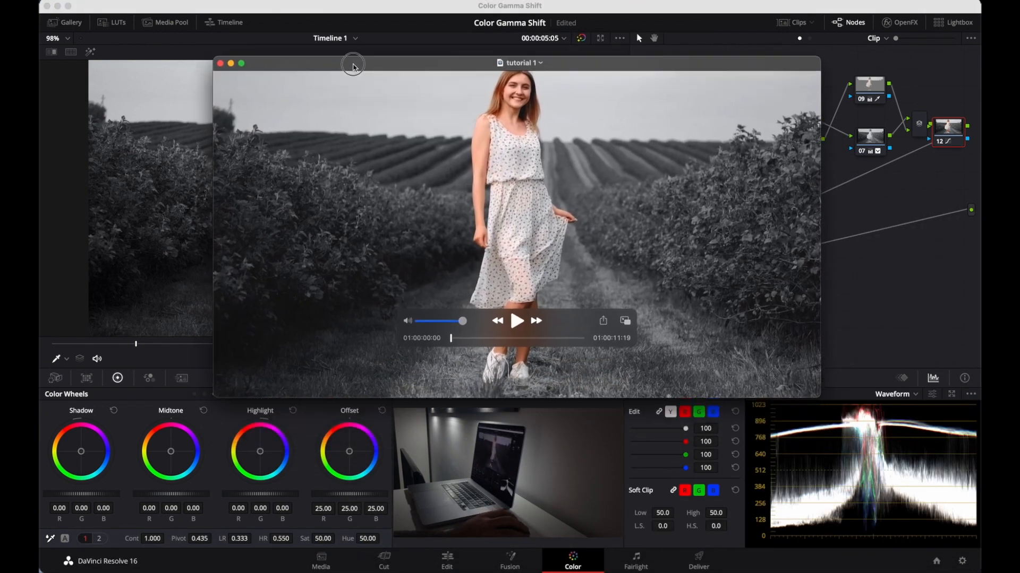
{"action": "left_click_drag", "start_coordinate": [353, 63], "coordinate": [160, 128]}
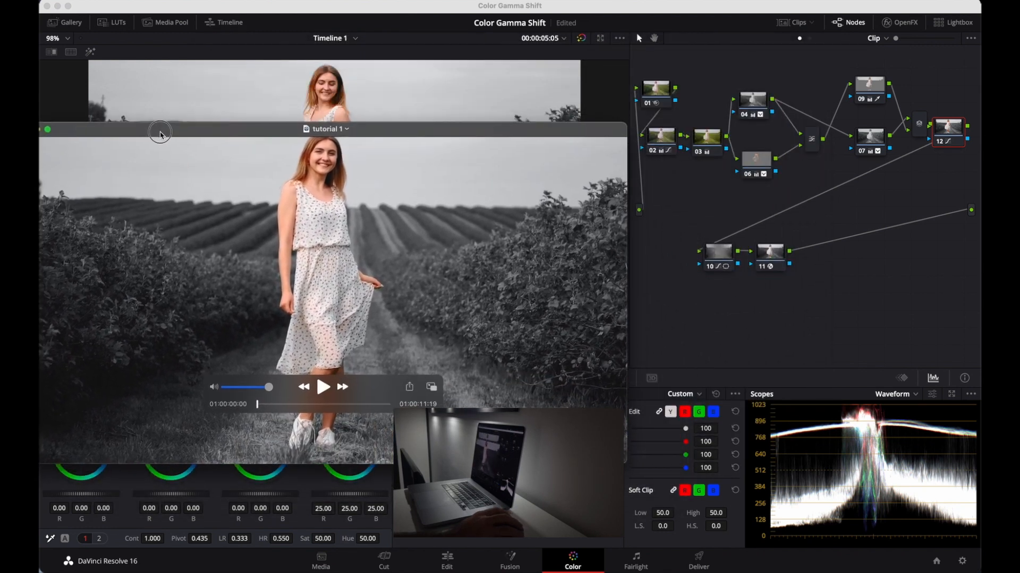